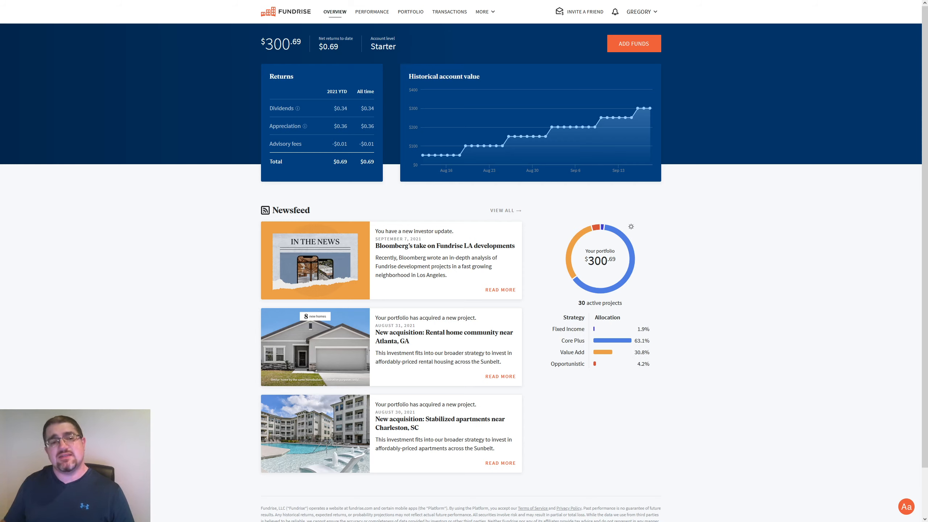
{"action": "mouse_move", "coordinate": [302, 51]}
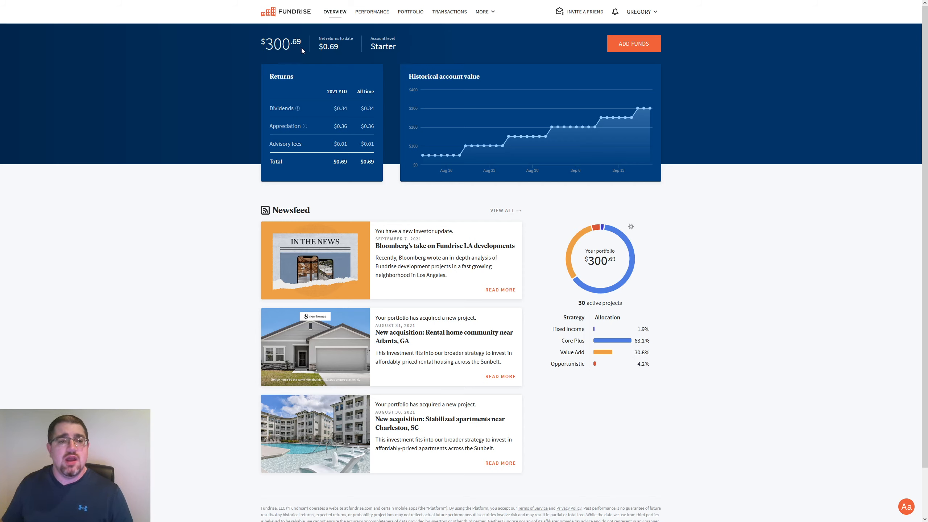
{"action": "mouse_move", "coordinate": [300, 144]}
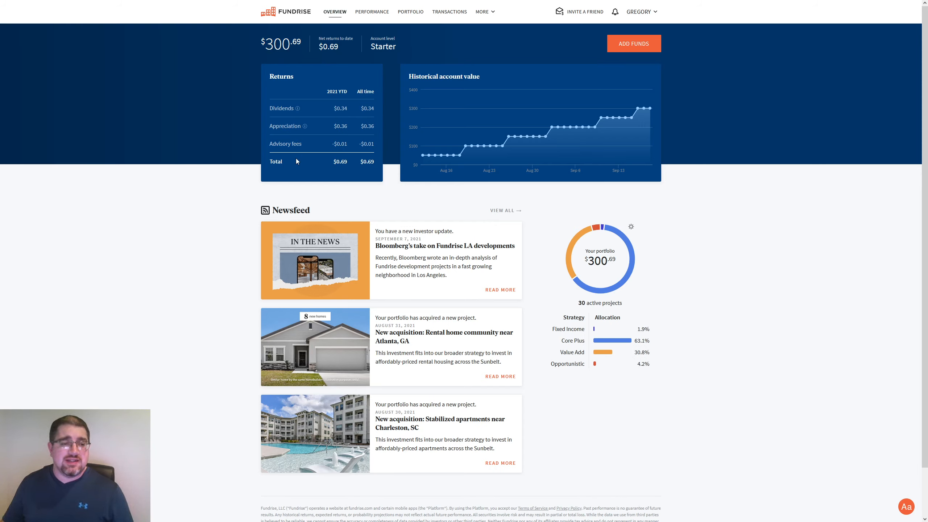
{"action": "mouse_move", "coordinate": [396, 47]}
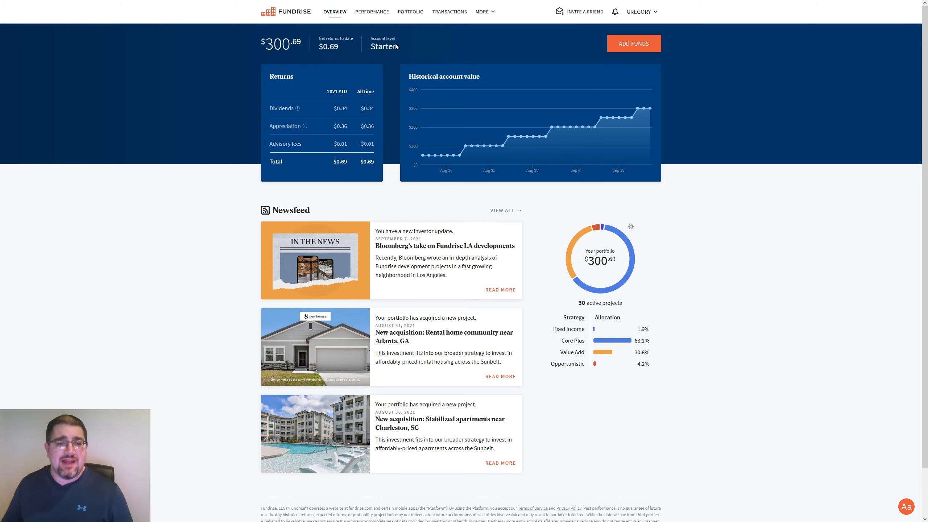
{"action": "mouse_move", "coordinate": [403, 97]}
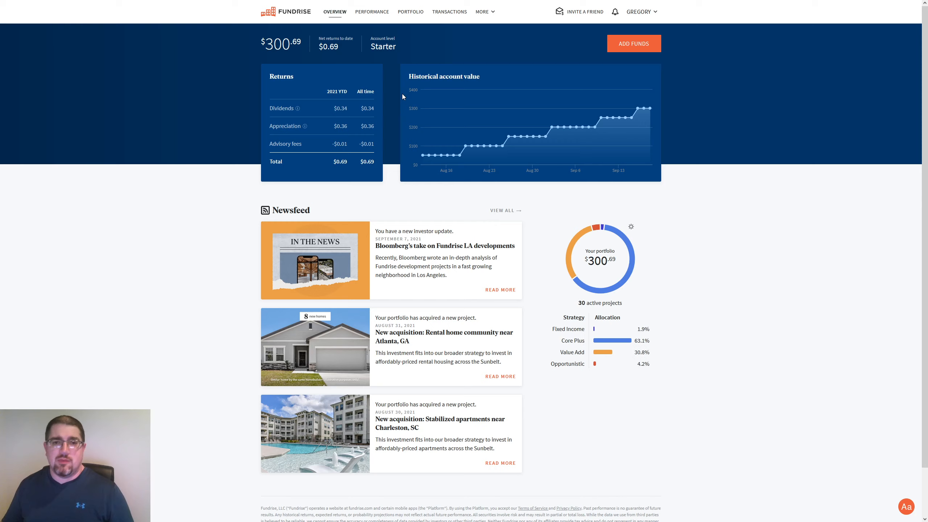
{"action": "mouse_move", "coordinate": [318, 119]}
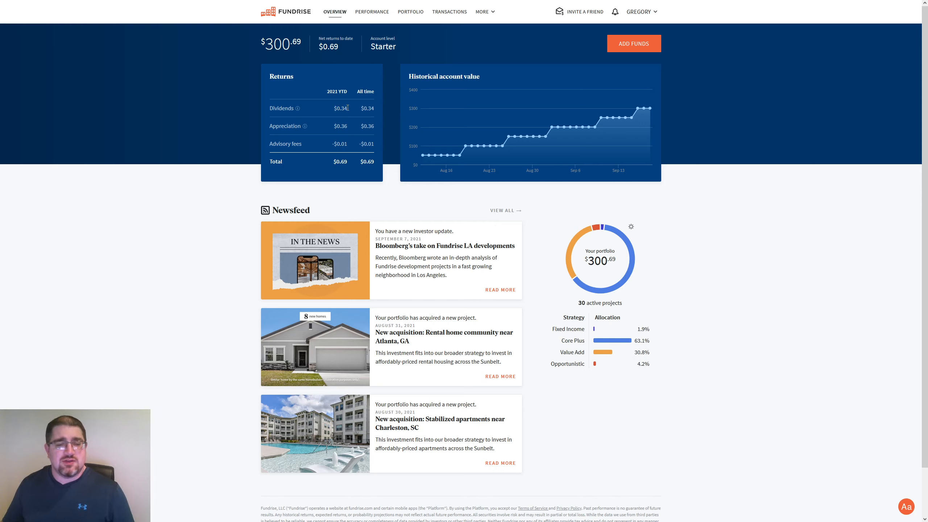
{"action": "mouse_move", "coordinate": [334, 129]}
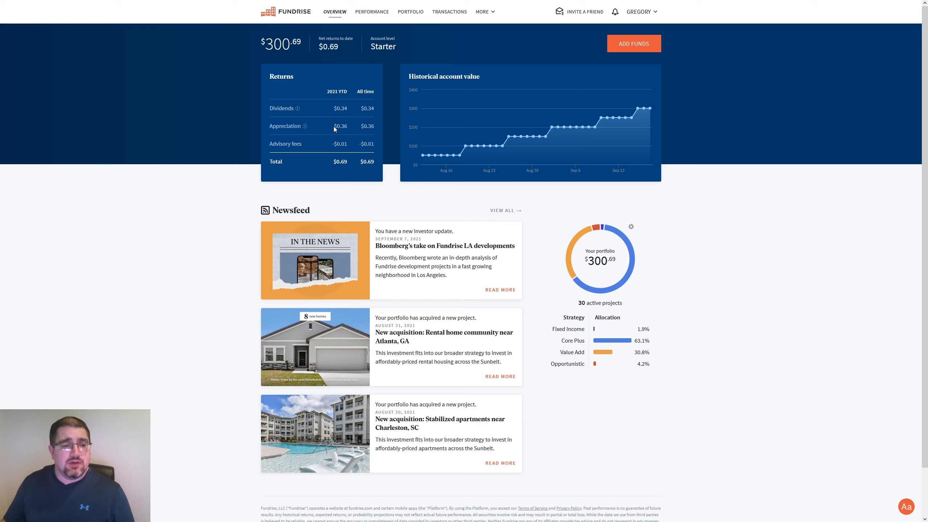
{"action": "mouse_move", "coordinate": [281, 111]}
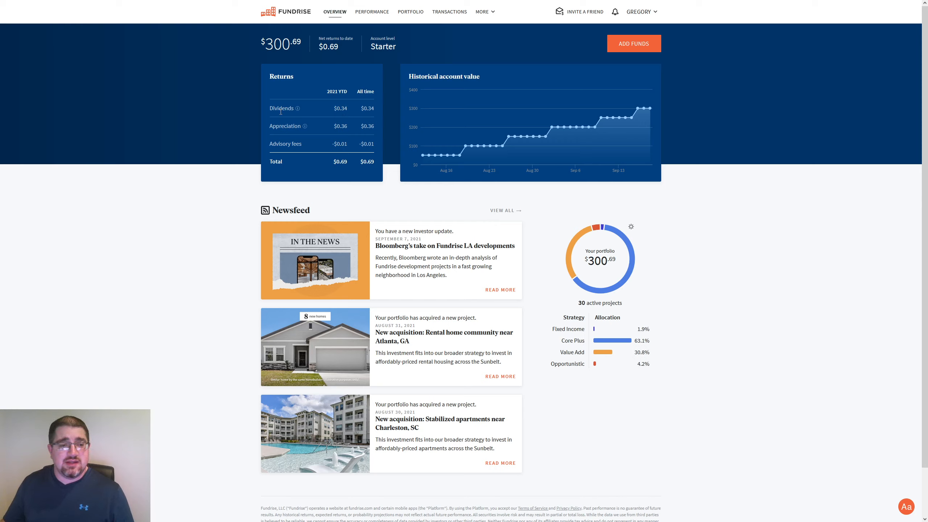
From the Performance returns table, go to the Real Estate Interval Fund's details page.
{"action": "double_click", "coordinate": [282, 108]}
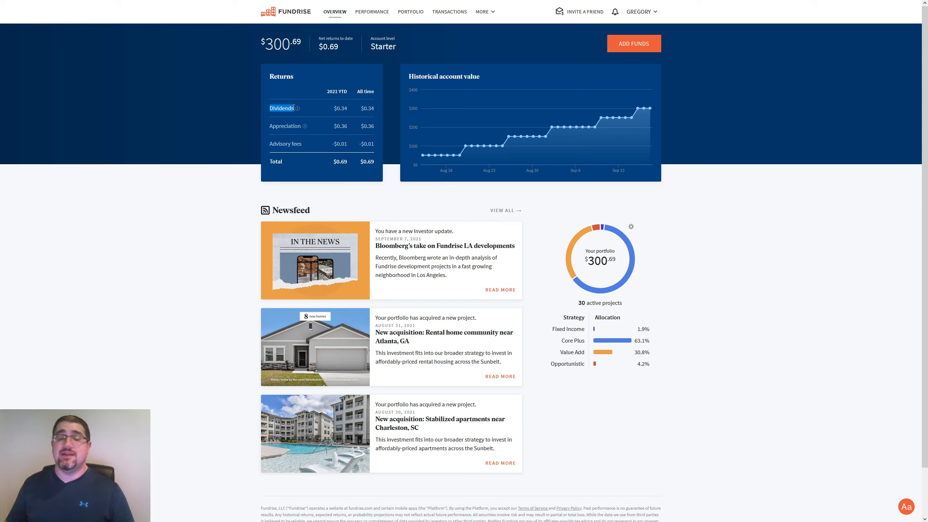
{"action": "mouse_move", "coordinate": [273, 133]}
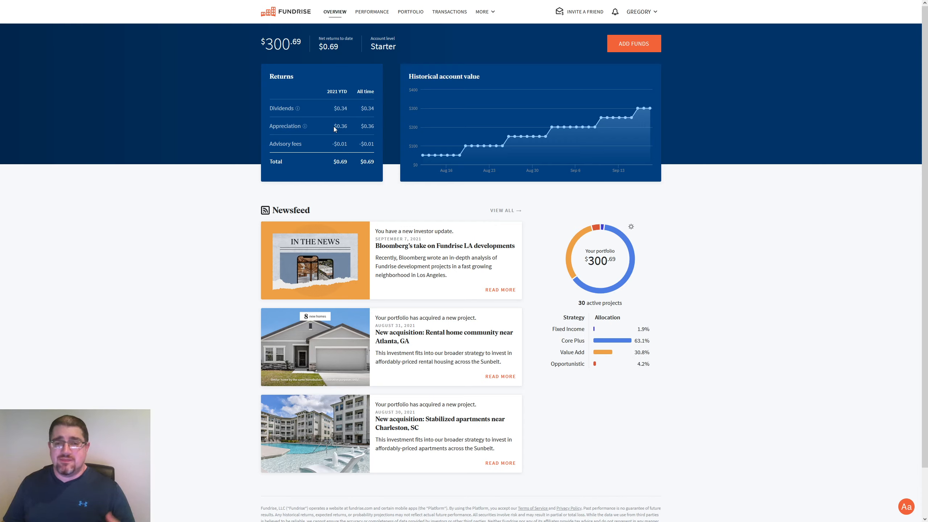
{"action": "mouse_move", "coordinate": [336, 108]}
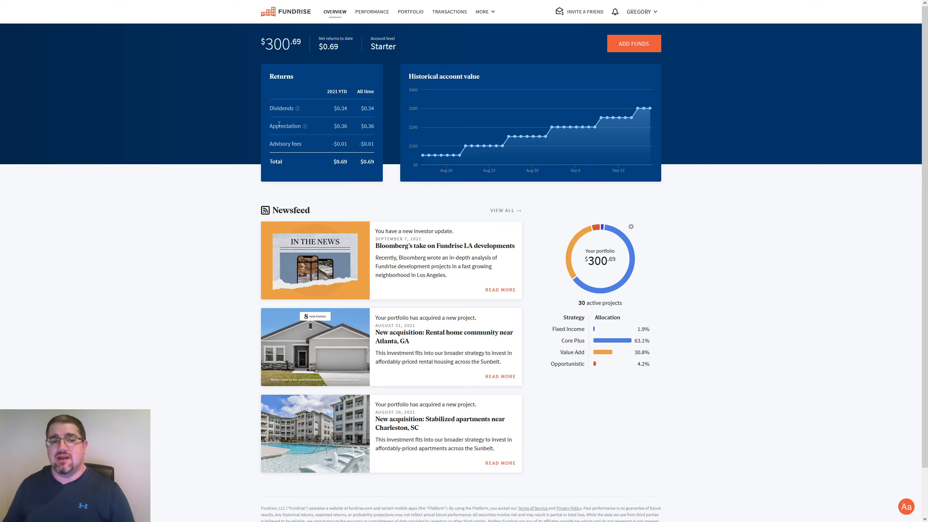
{"action": "mouse_move", "coordinate": [311, 144]}
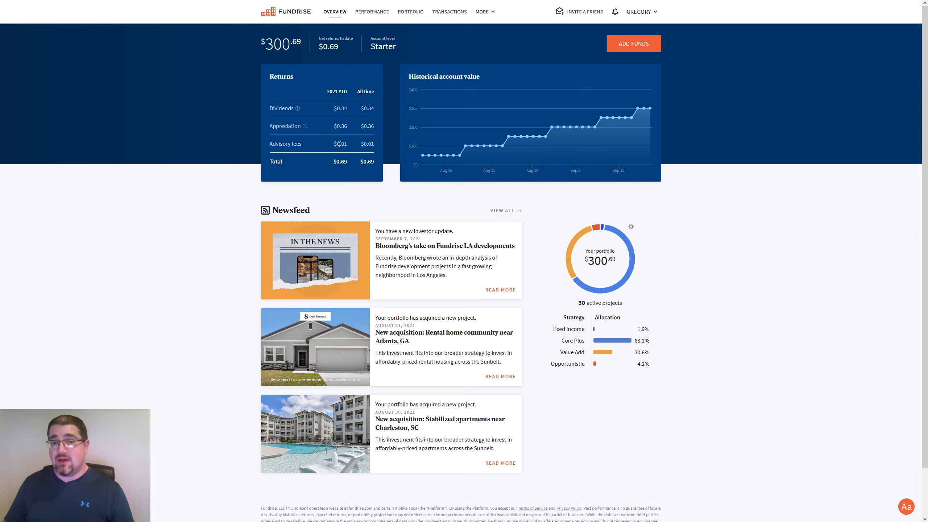
{"action": "mouse_move", "coordinate": [304, 145]}
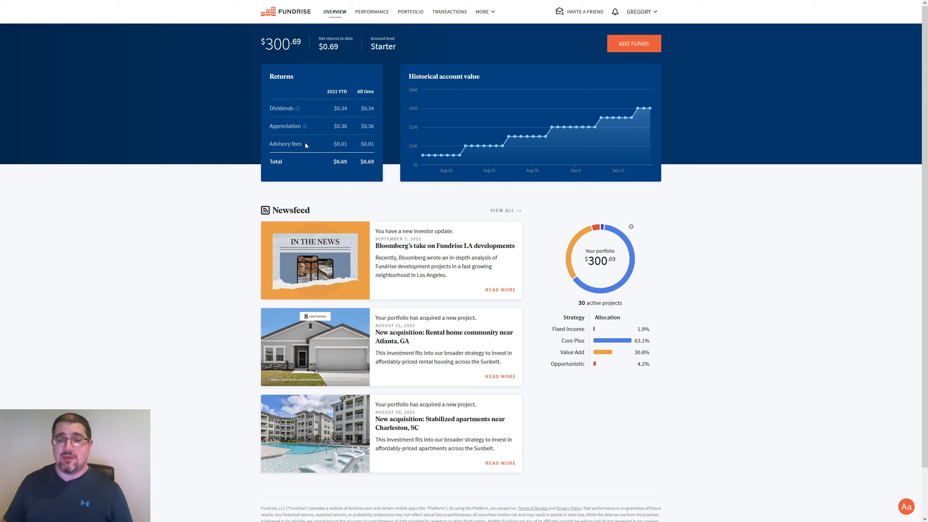
{"action": "mouse_move", "coordinate": [347, 147]}
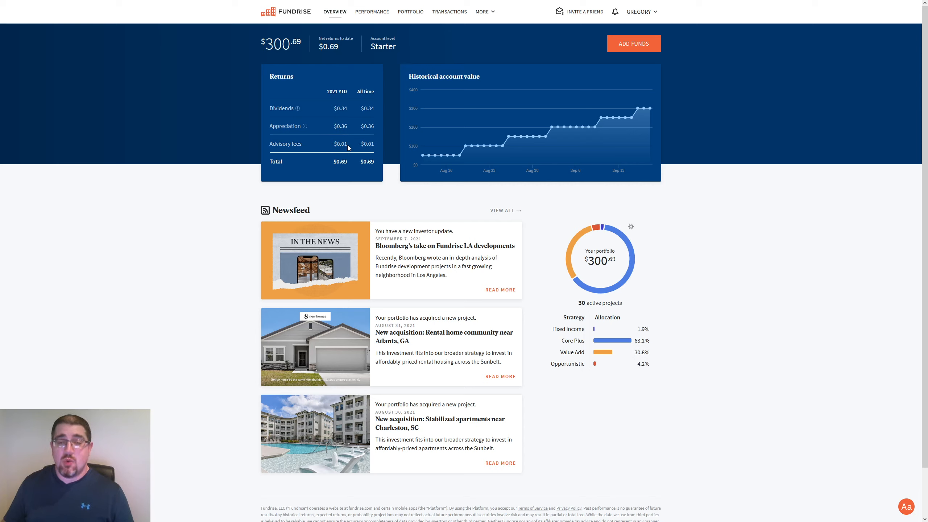
{"action": "mouse_move", "coordinate": [353, 124]}
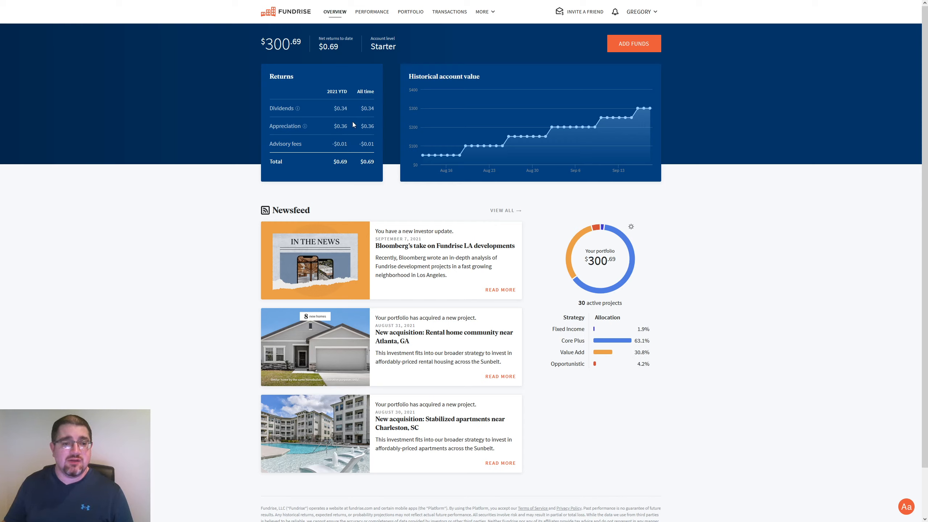
{"action": "mouse_move", "coordinate": [349, 158]}
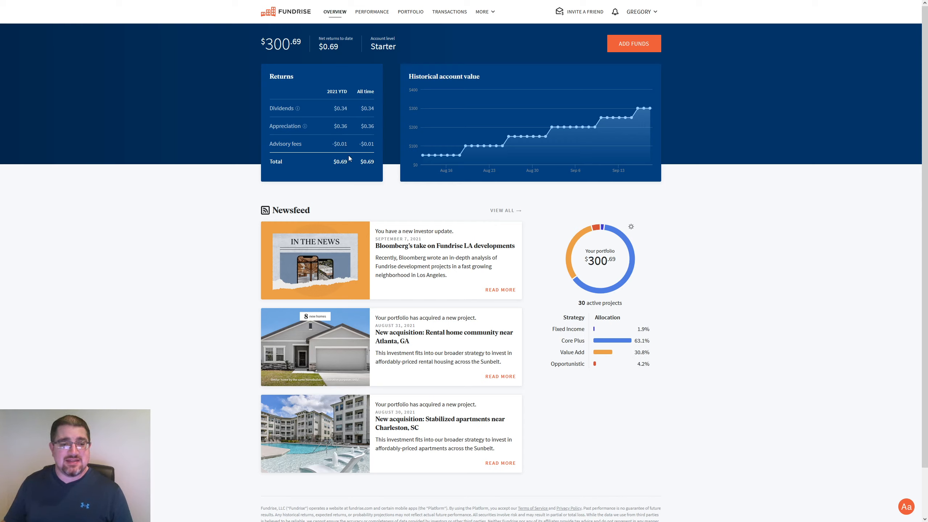
{"action": "mouse_move", "coordinate": [347, 159]}
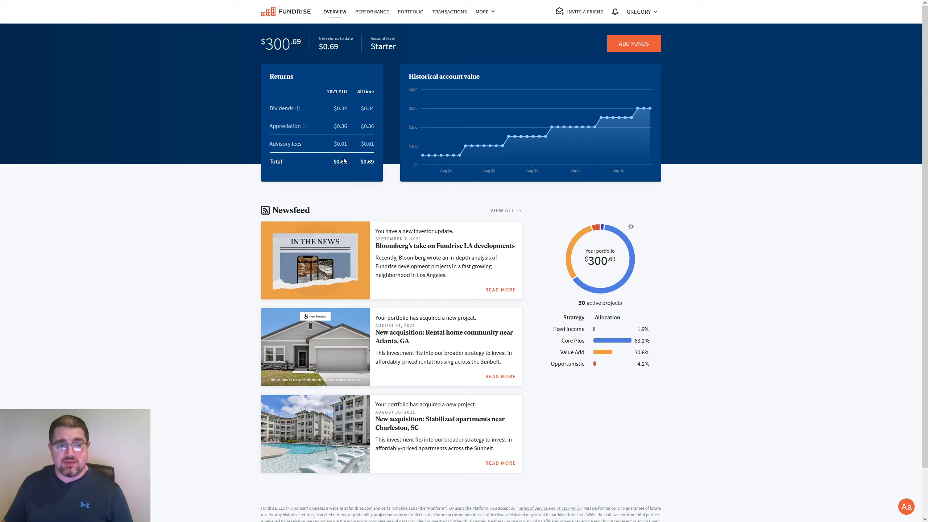
{"action": "mouse_move", "coordinate": [345, 158]}
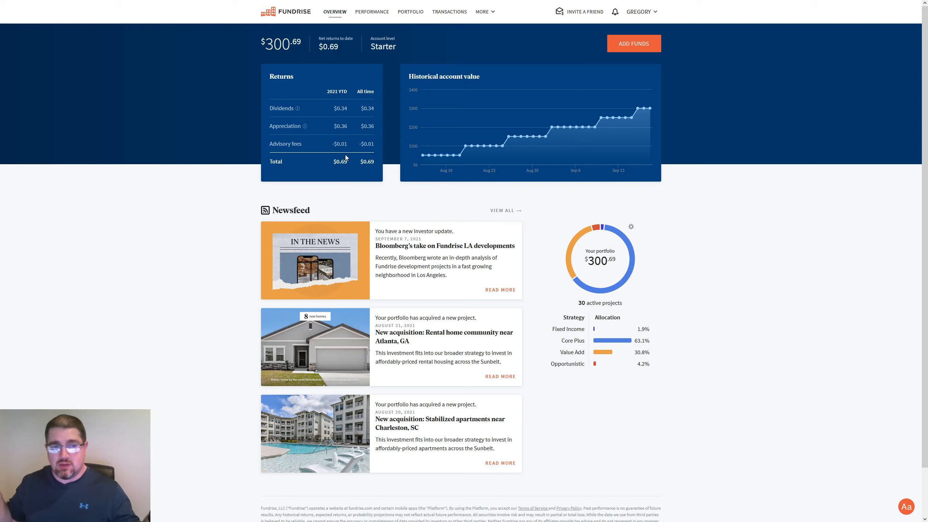
{"action": "mouse_move", "coordinate": [345, 146]}
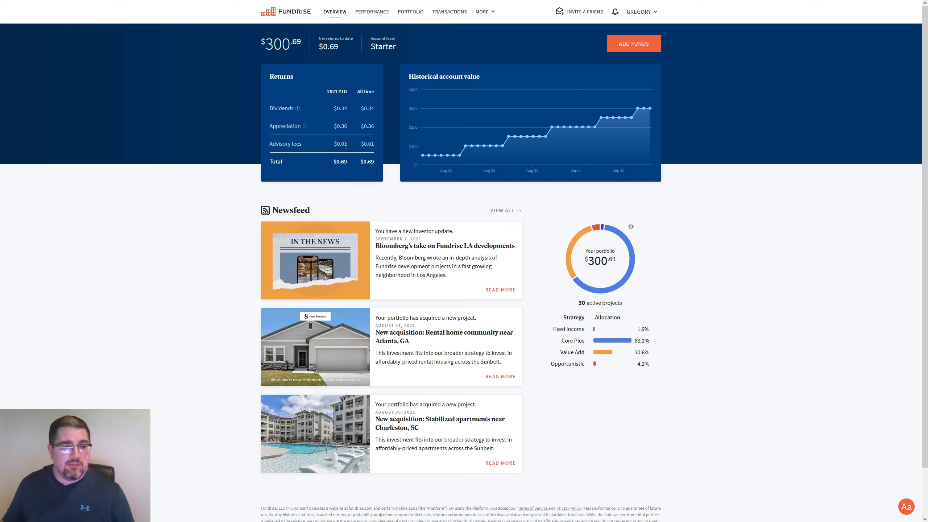
{"action": "mouse_move", "coordinate": [351, 150]}
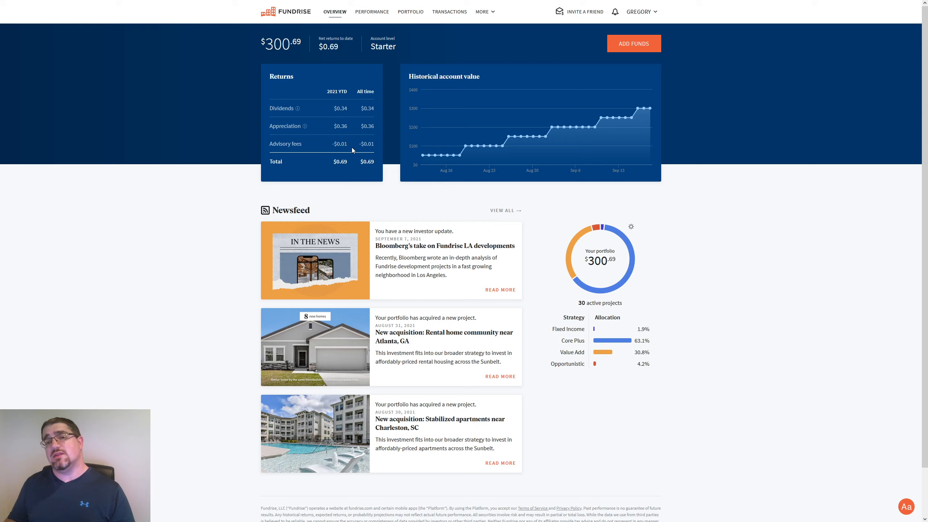
{"action": "mouse_move", "coordinate": [186, 58]}
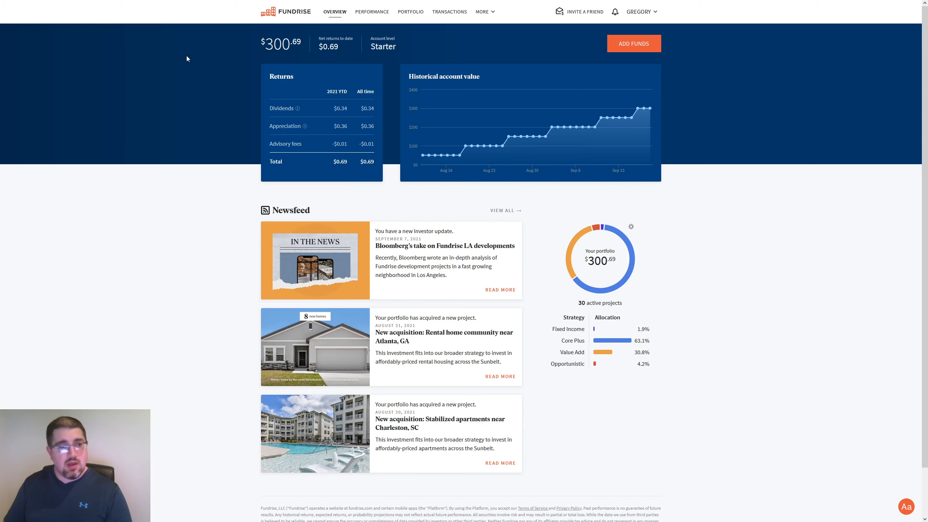
{"action": "left_click", "coordinate": [371, 11]}
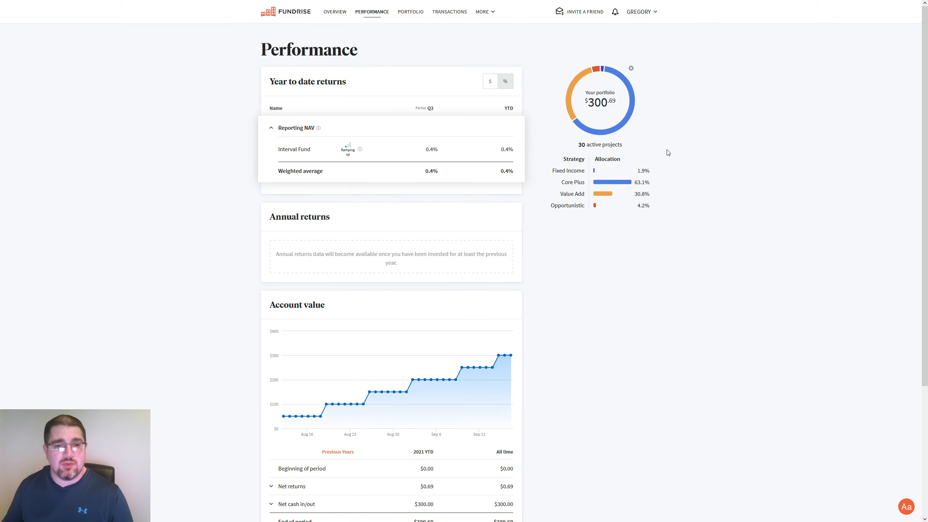
{"action": "mouse_move", "coordinate": [598, 148]}
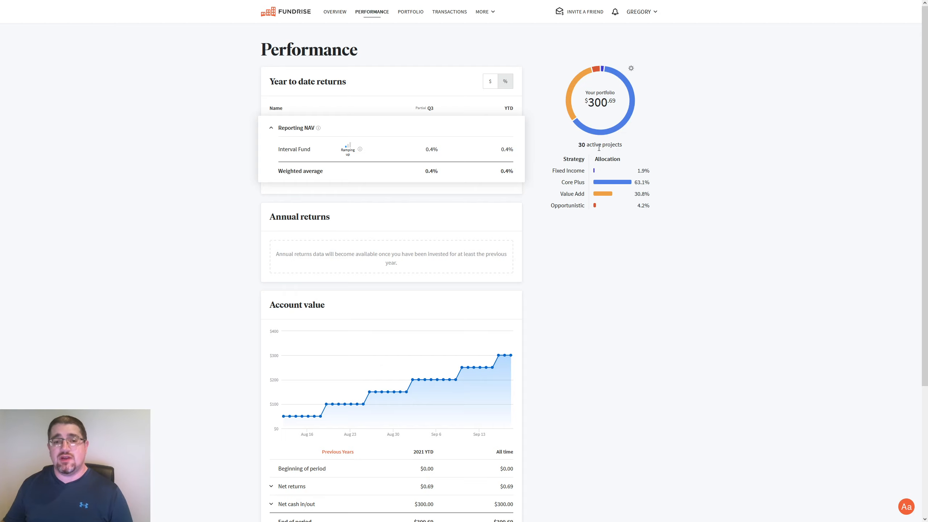
{"action": "mouse_move", "coordinate": [679, 137]}
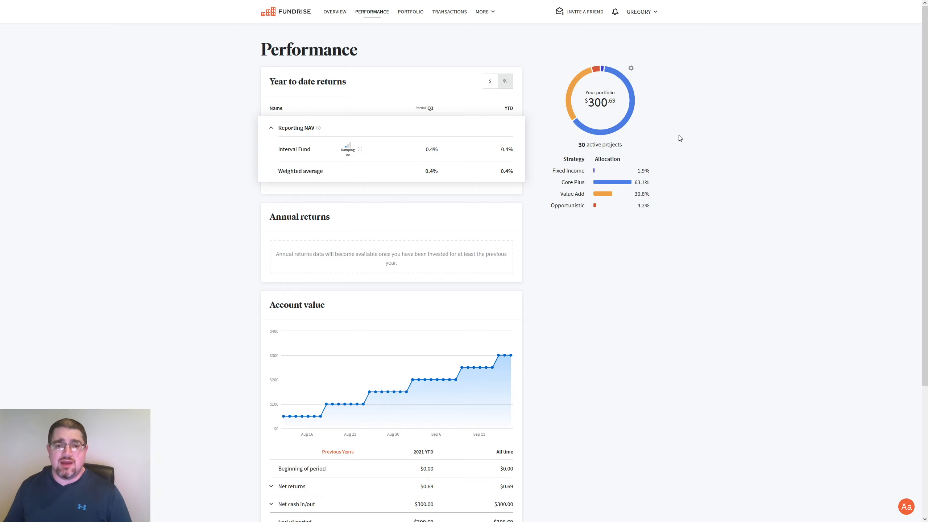
{"action": "mouse_move", "coordinate": [677, 145]}
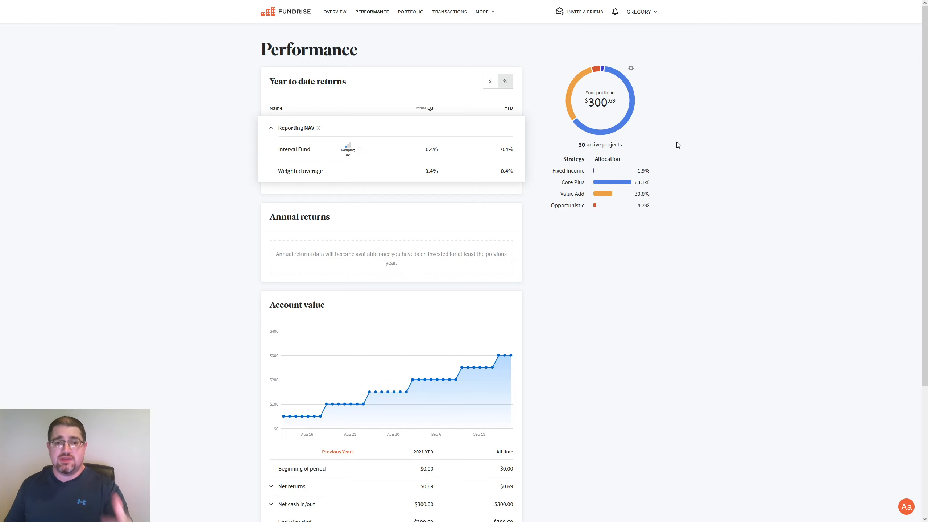
{"action": "mouse_move", "coordinate": [634, 169]}
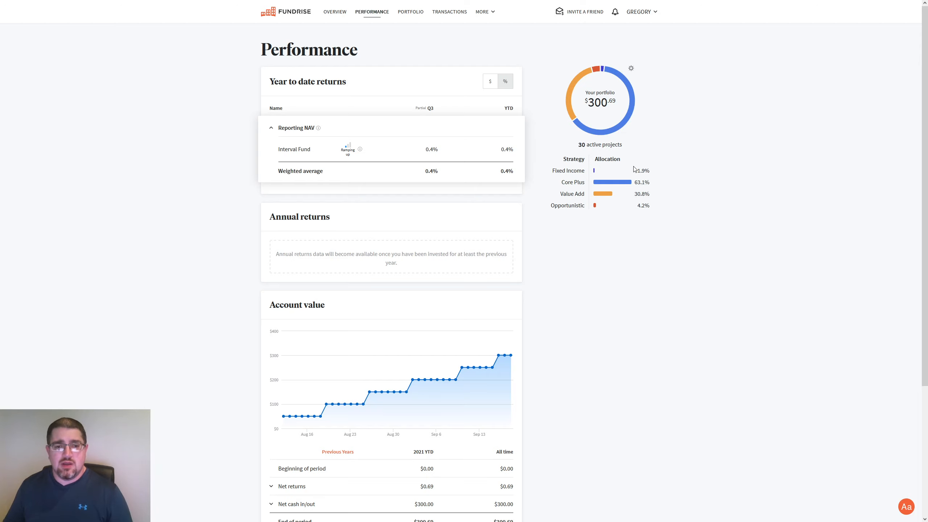
{"action": "mouse_move", "coordinate": [649, 177]}
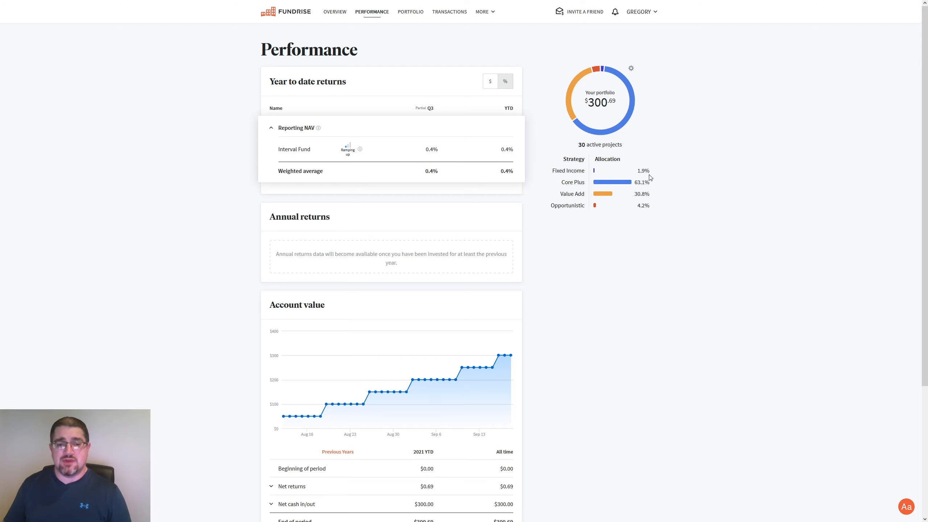
{"action": "mouse_move", "coordinate": [597, 189]}
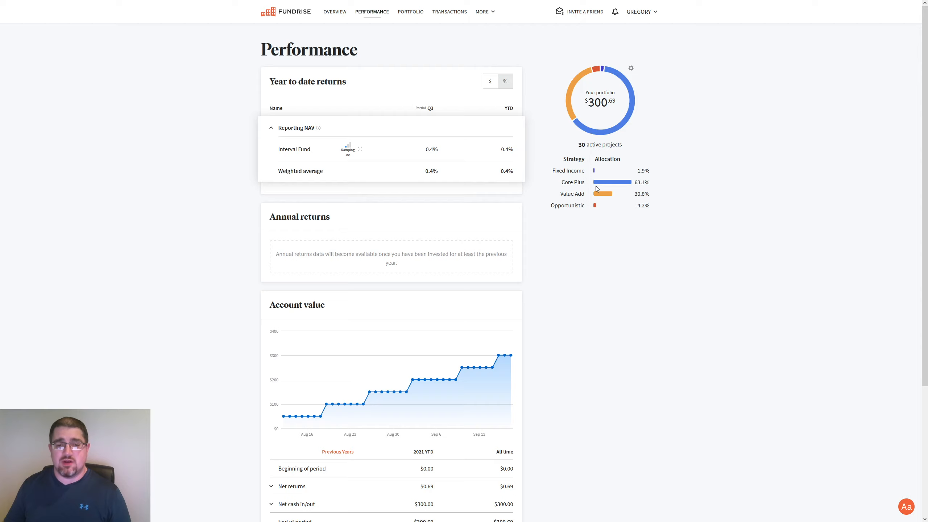
{"action": "mouse_move", "coordinate": [578, 201]}
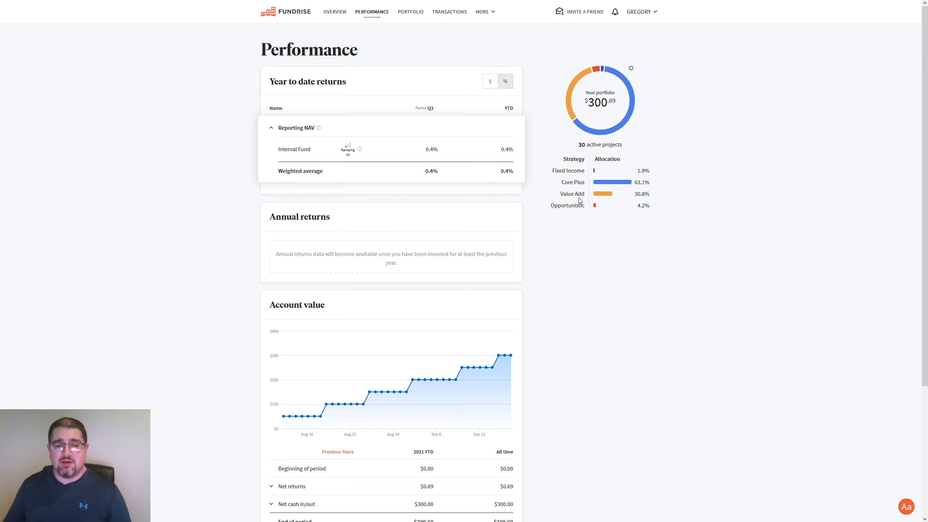
{"action": "mouse_move", "coordinate": [659, 205]}
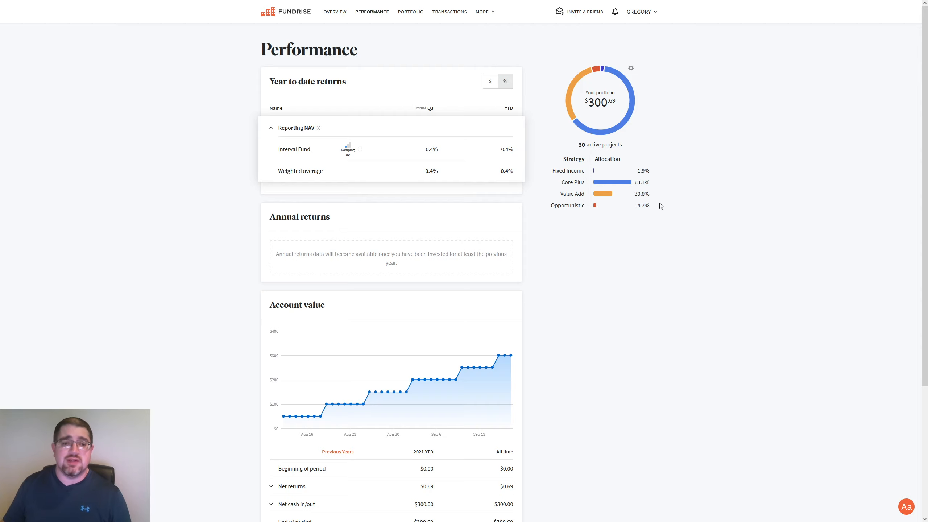
{"action": "mouse_move", "coordinate": [441, 161]}
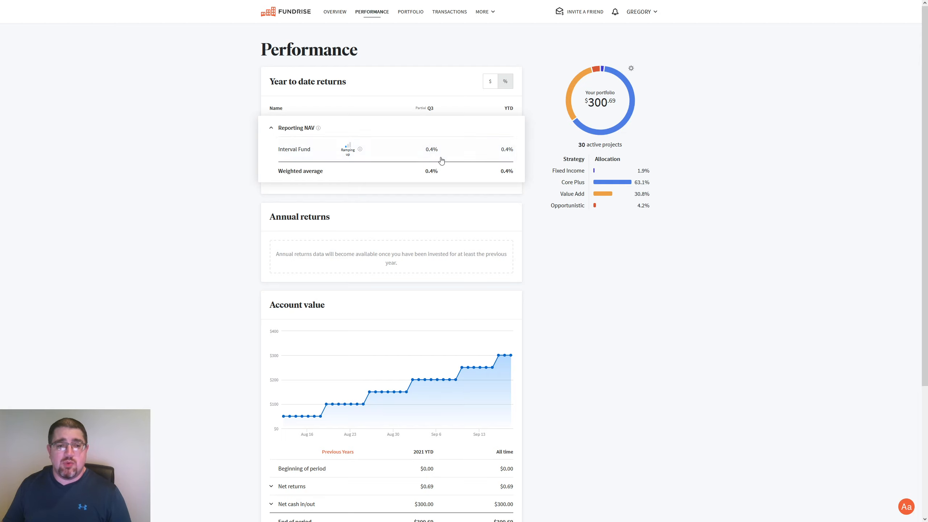
{"action": "mouse_move", "coordinate": [453, 154]}
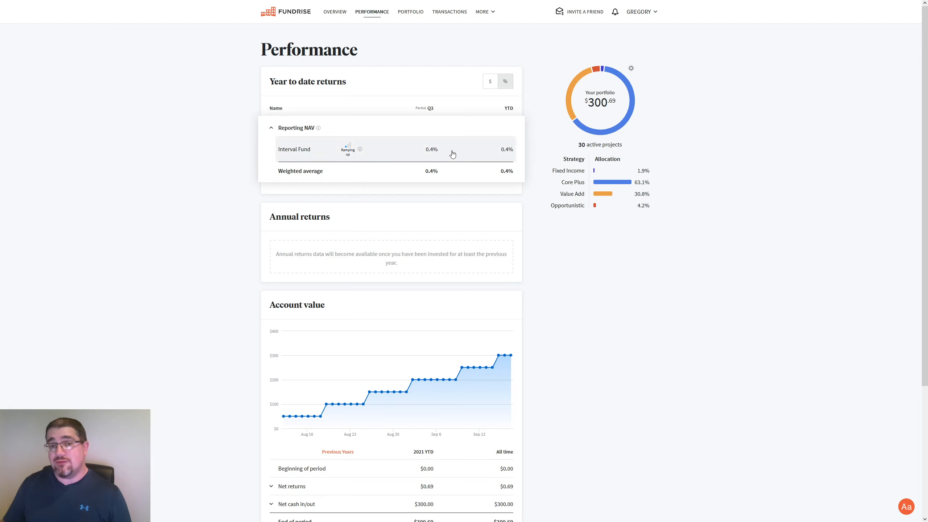
{"action": "mouse_move", "coordinate": [440, 129]}
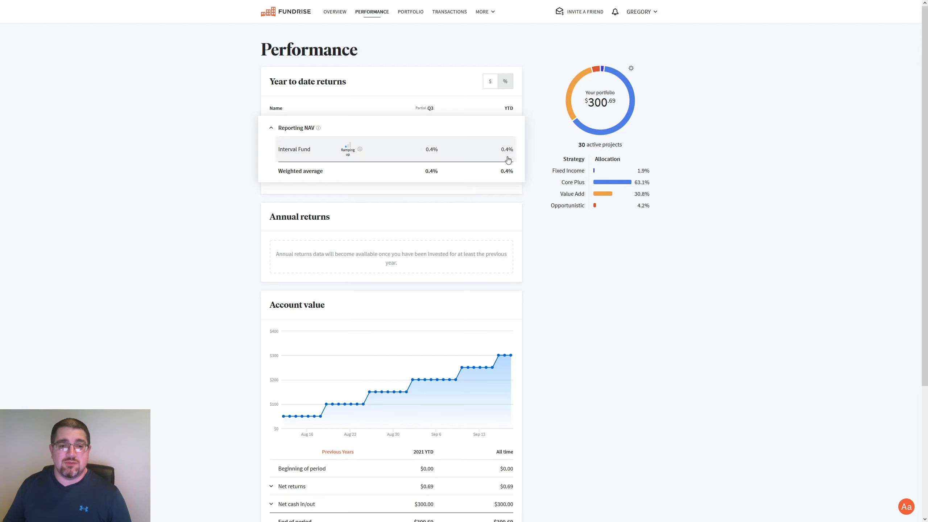
{"action": "mouse_move", "coordinate": [407, 204]}
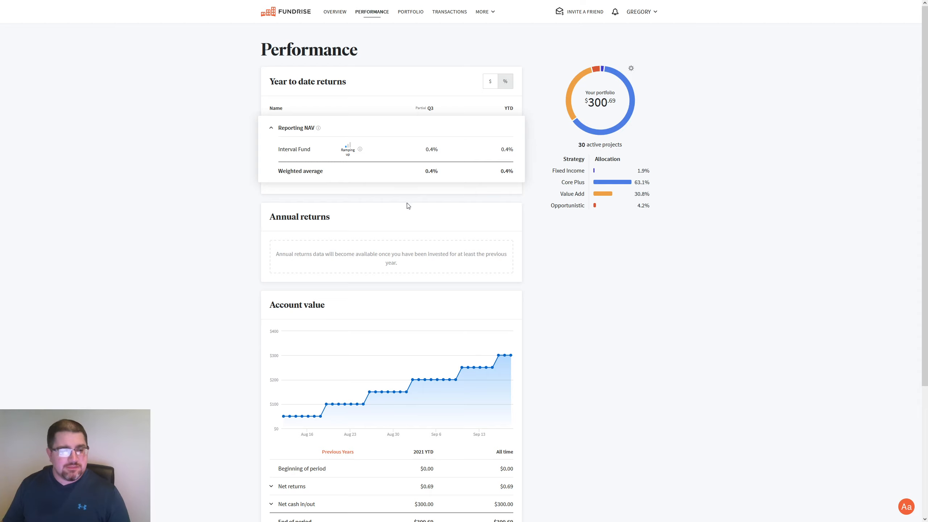
{"action": "mouse_move", "coordinate": [456, 379]}
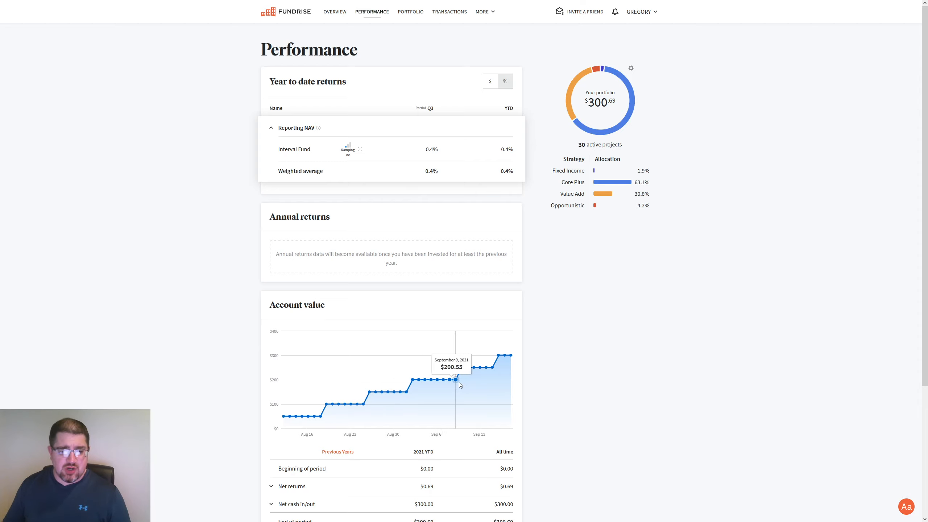
{"action": "mouse_move", "coordinate": [461, 367]}
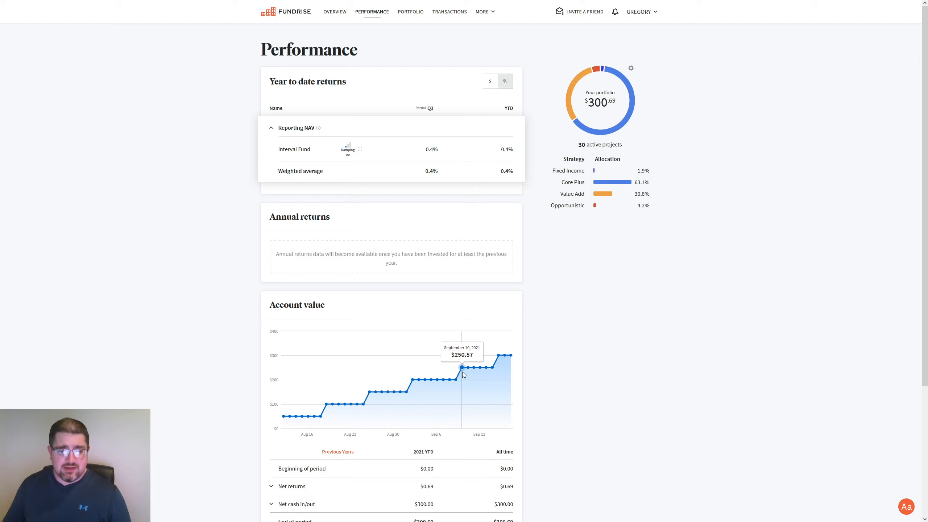
{"action": "mouse_move", "coordinate": [486, 367]}
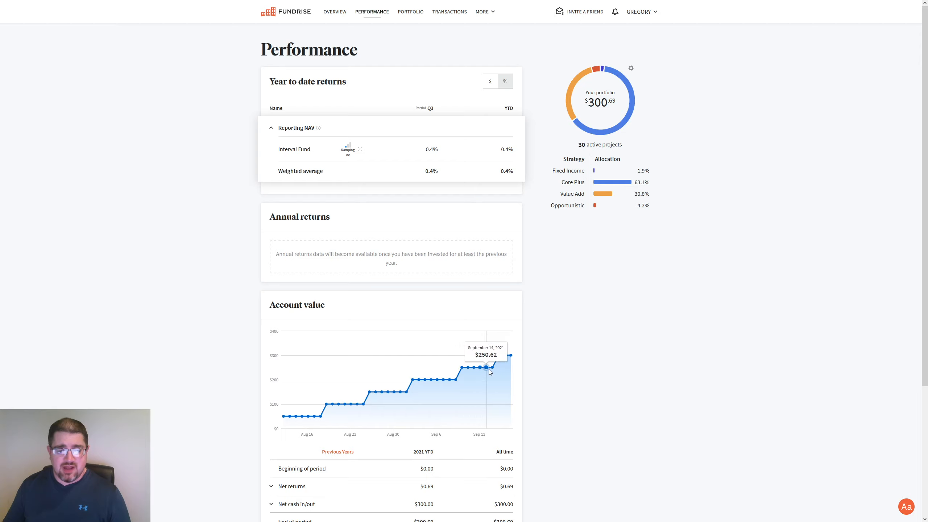
{"action": "mouse_move", "coordinate": [485, 366]}
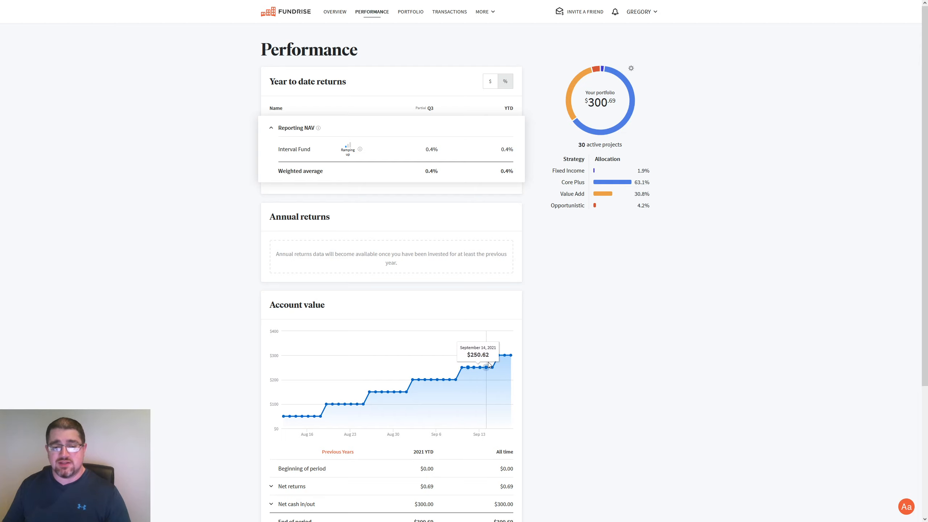
{"action": "mouse_move", "coordinate": [450, 379]}
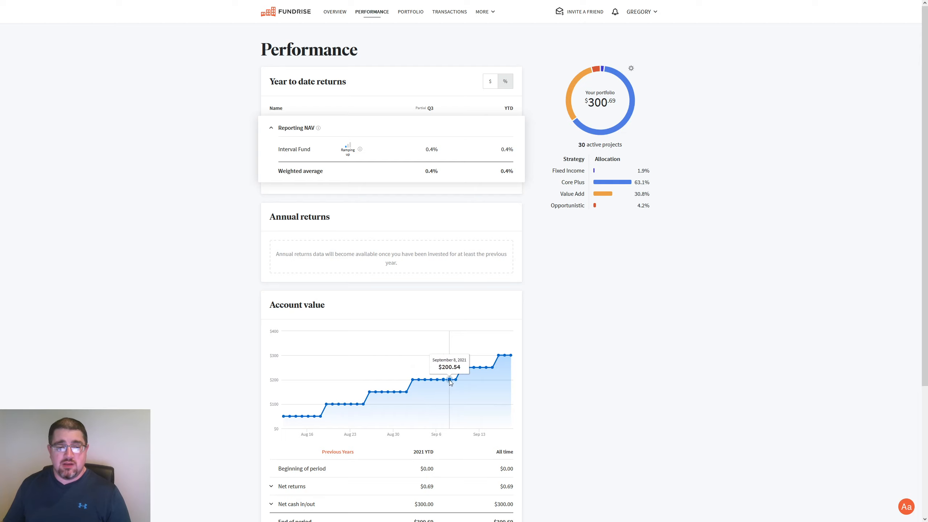
{"action": "mouse_move", "coordinate": [471, 366]}
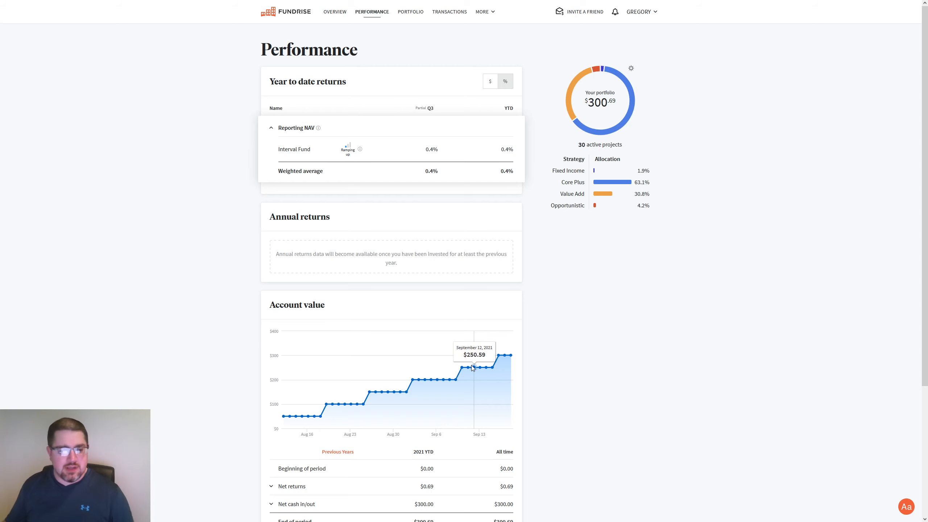
{"action": "scroll", "scroll_direction": "down", "scroll_amount": 3}
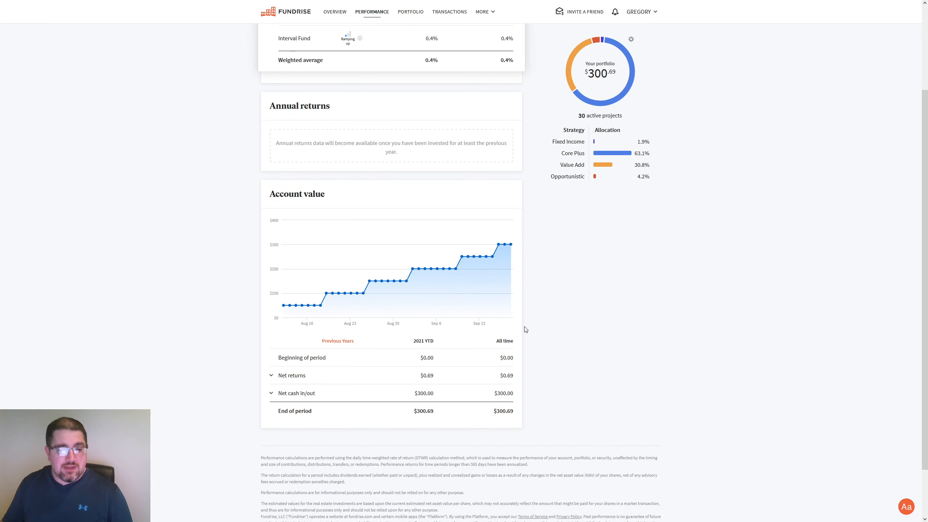
{"action": "scroll", "scroll_direction": "up", "scroll_amount": 3}
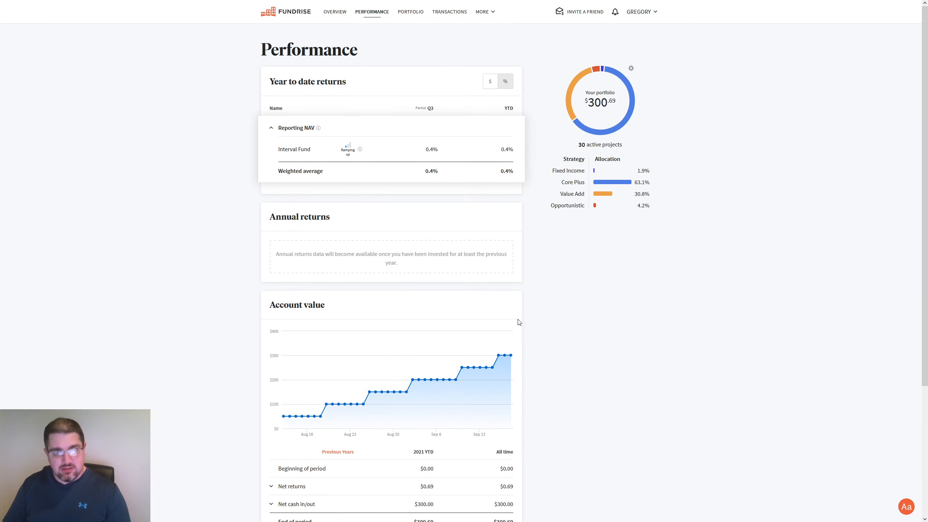
{"action": "left_click", "coordinate": [293, 150]}
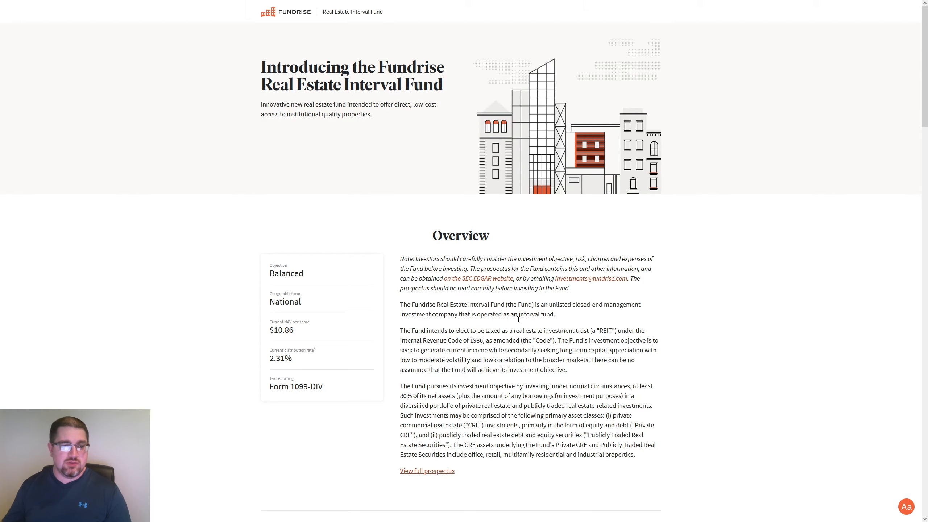
{"action": "mouse_move", "coordinate": [279, 321]}
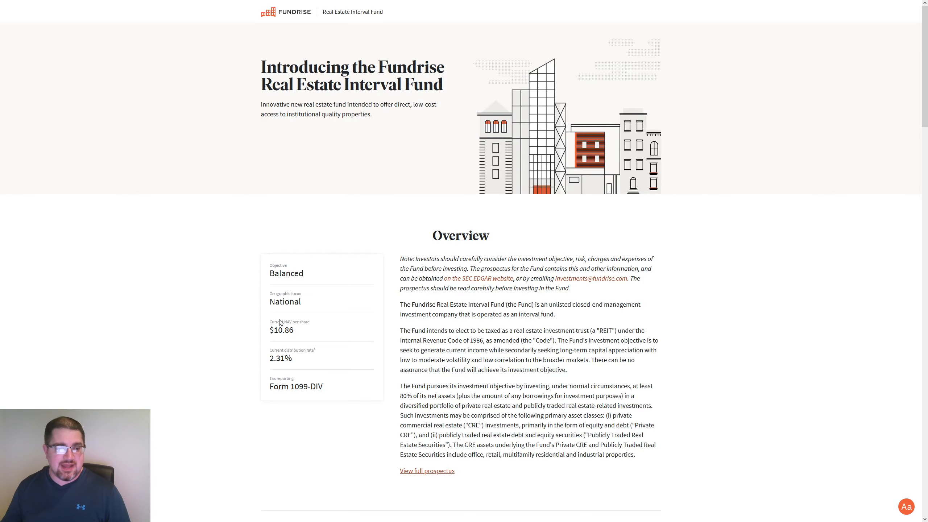
{"action": "mouse_move", "coordinate": [300, 378]}
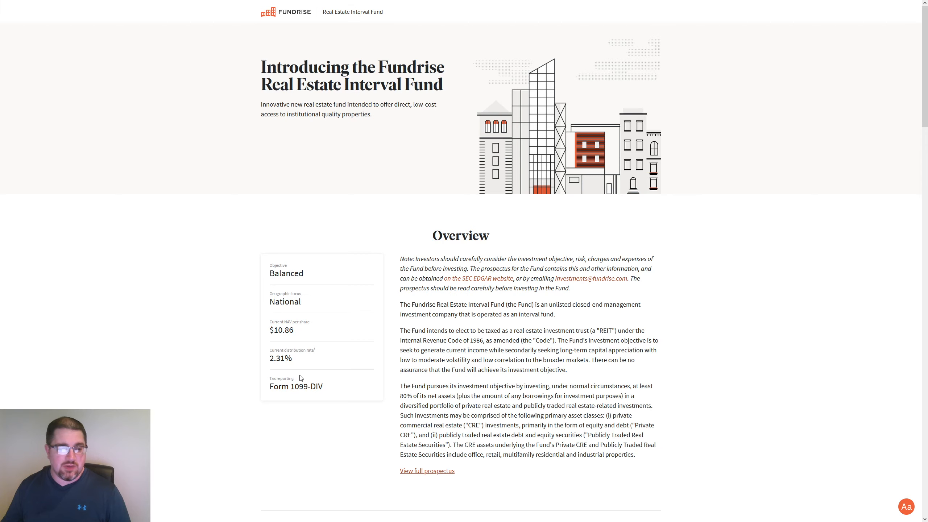
{"action": "mouse_move", "coordinate": [253, 358]}
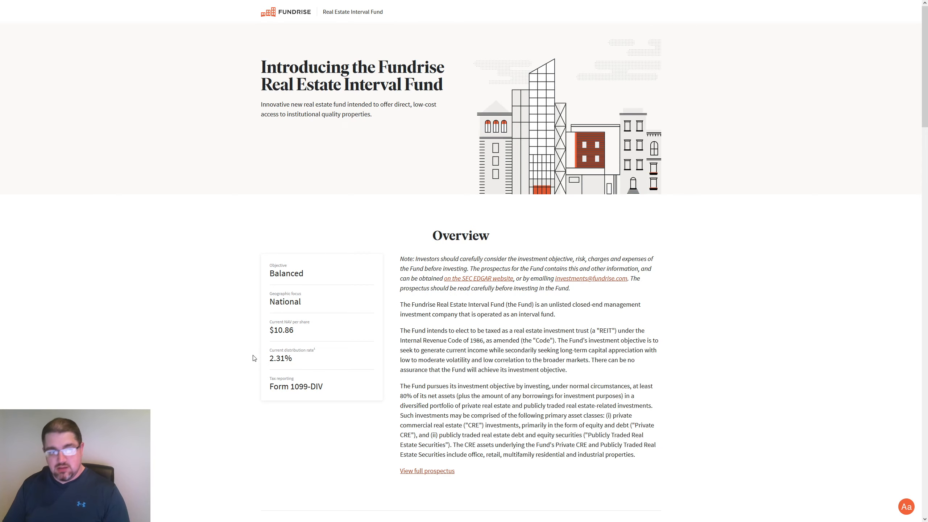
{"action": "left_click", "coordinate": [372, 12]}
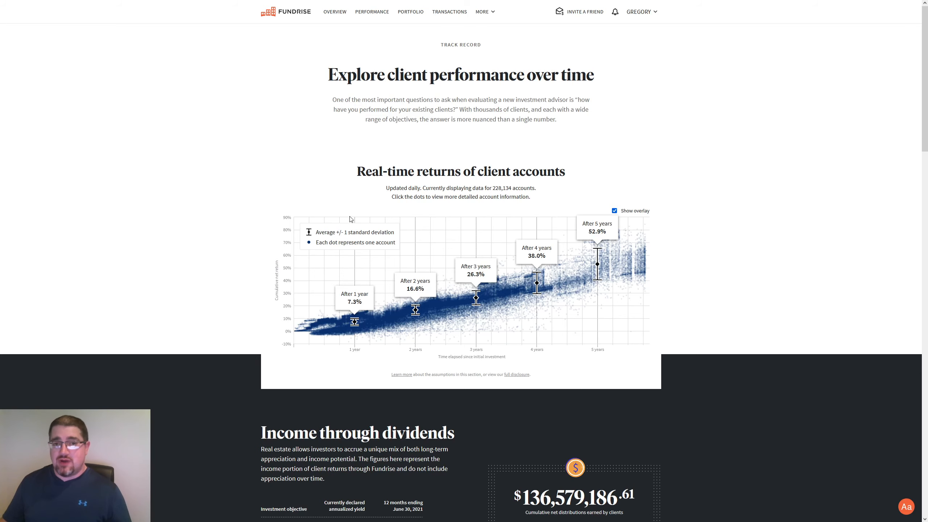
{"action": "mouse_move", "coordinate": [413, 109]}
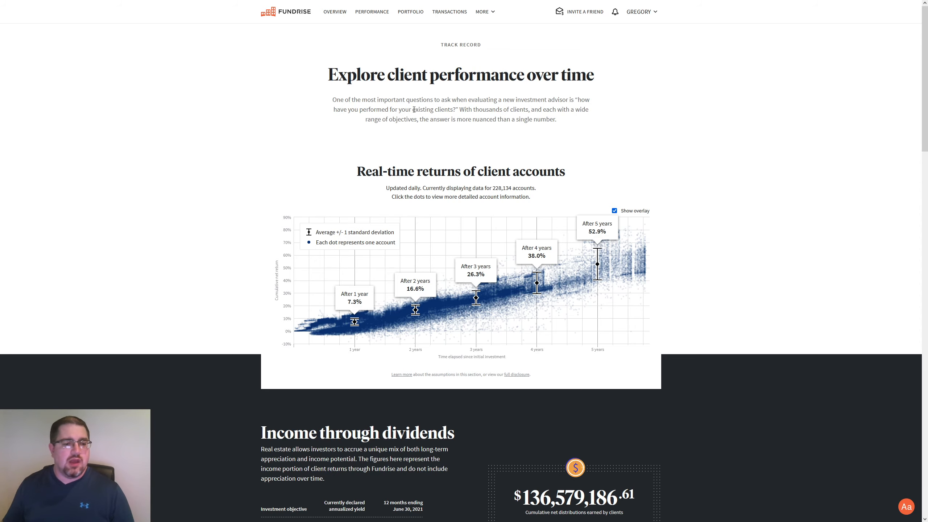
{"action": "mouse_move", "coordinate": [388, 257]}
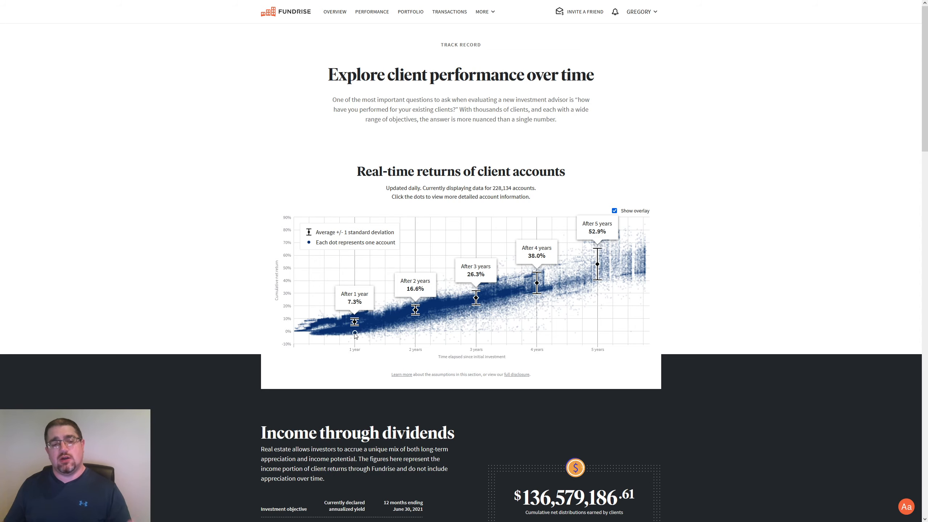
{"action": "mouse_move", "coordinate": [302, 331]}
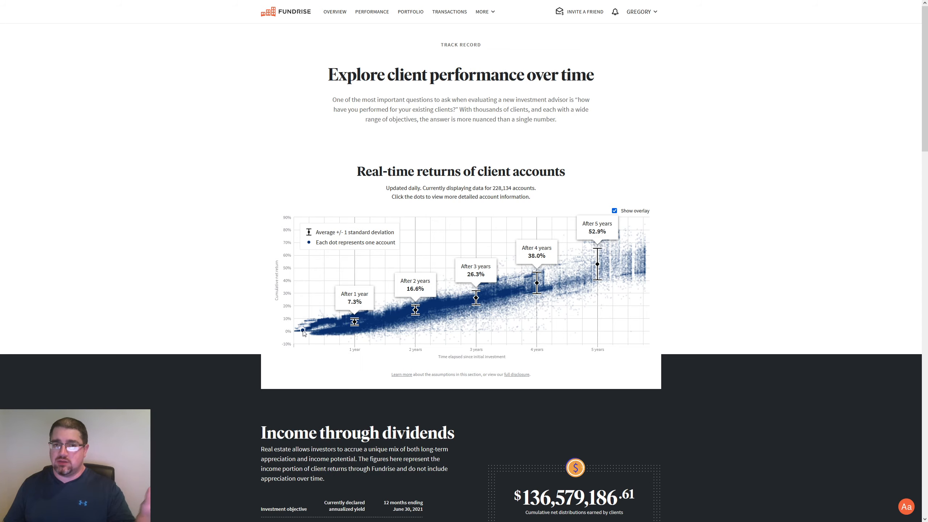
{"action": "mouse_move", "coordinate": [340, 333]}
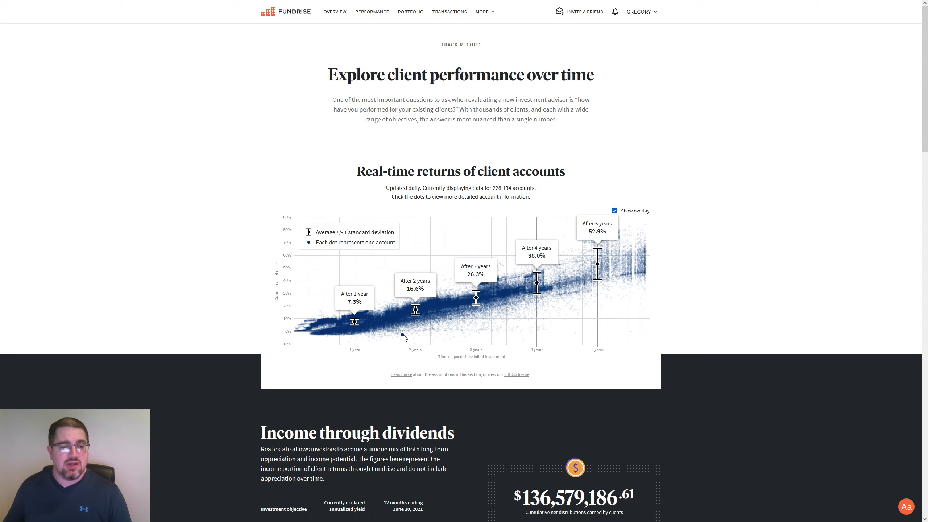
{"action": "mouse_move", "coordinate": [453, 349]}
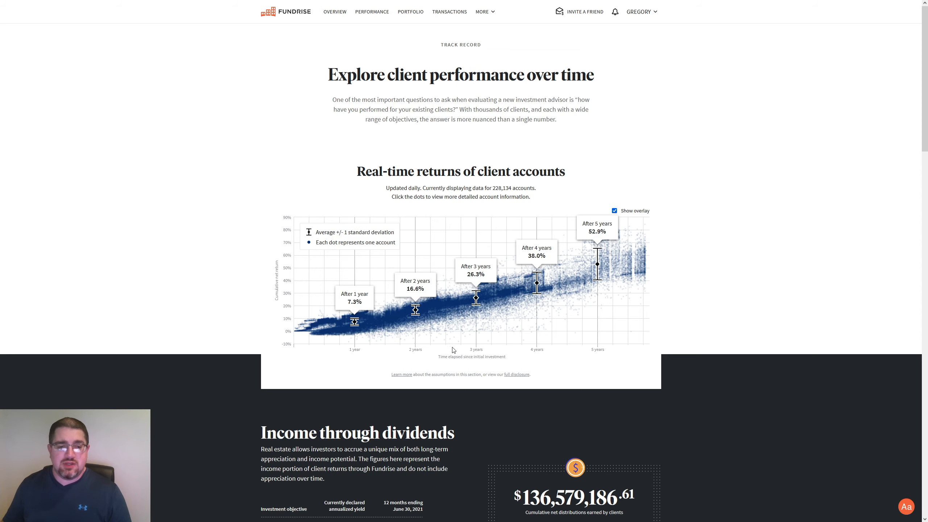
{"action": "mouse_move", "coordinate": [479, 279]}
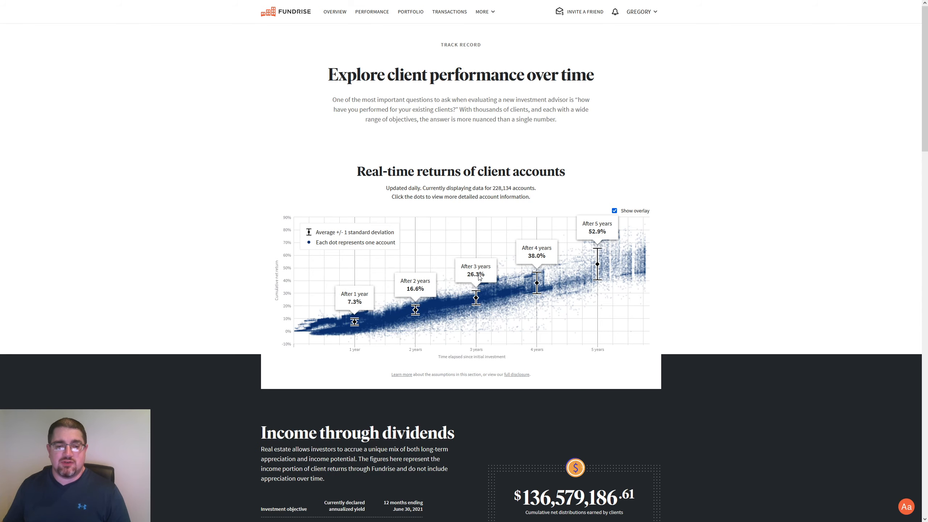
{"action": "mouse_move", "coordinate": [477, 299]}
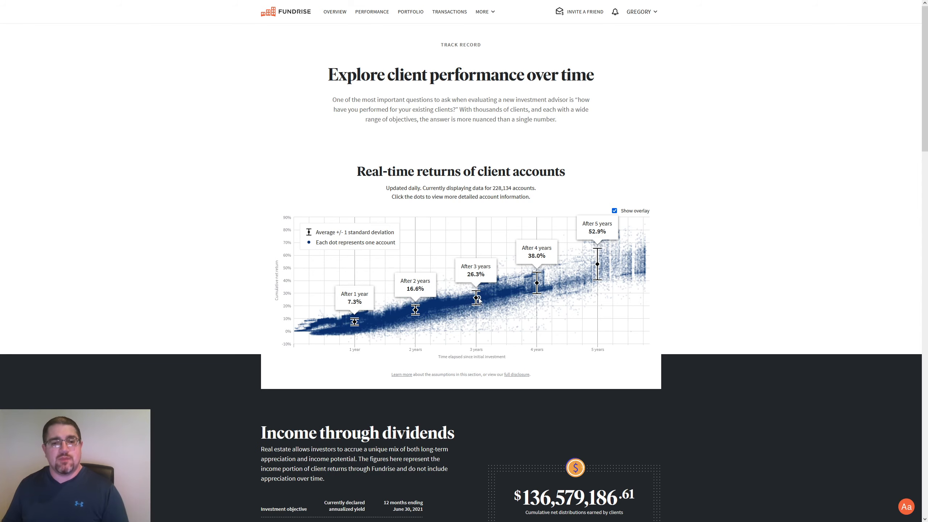
{"action": "mouse_move", "coordinate": [531, 266]}
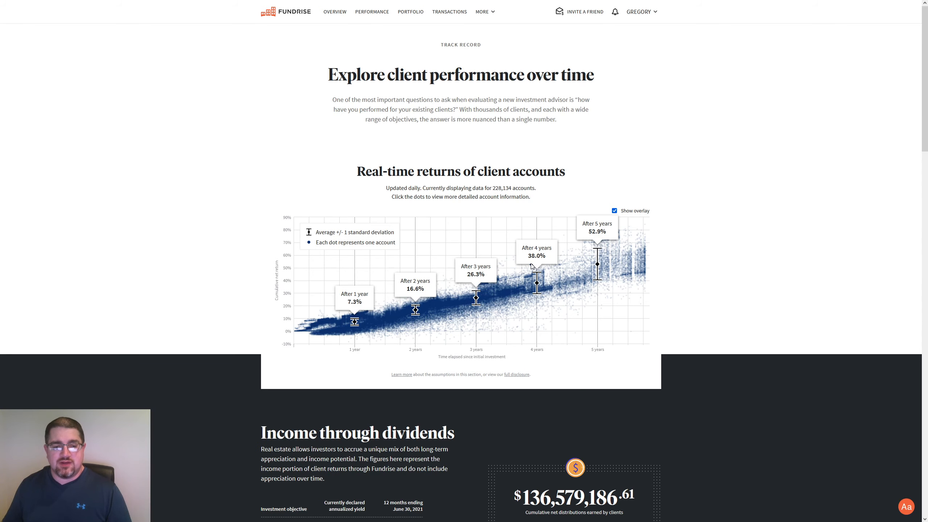
{"action": "mouse_move", "coordinate": [543, 300]}
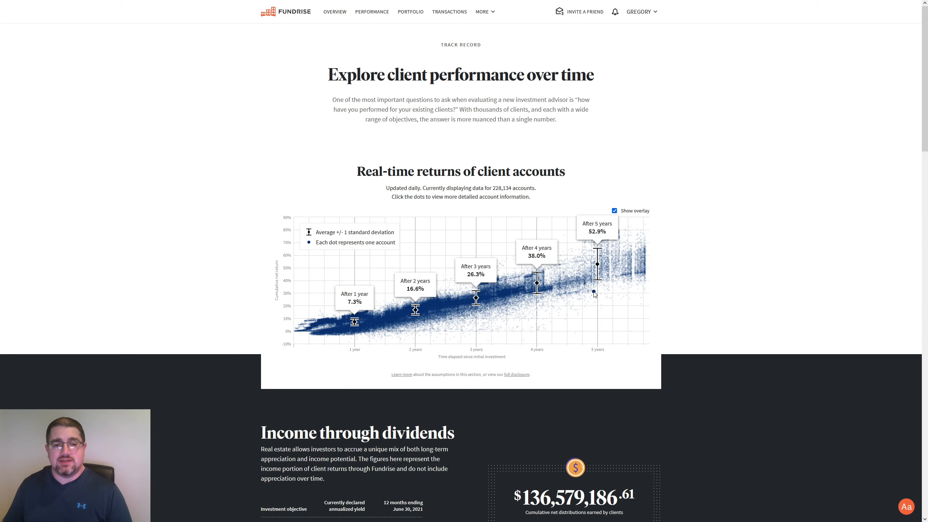
{"action": "mouse_move", "coordinate": [594, 243]}
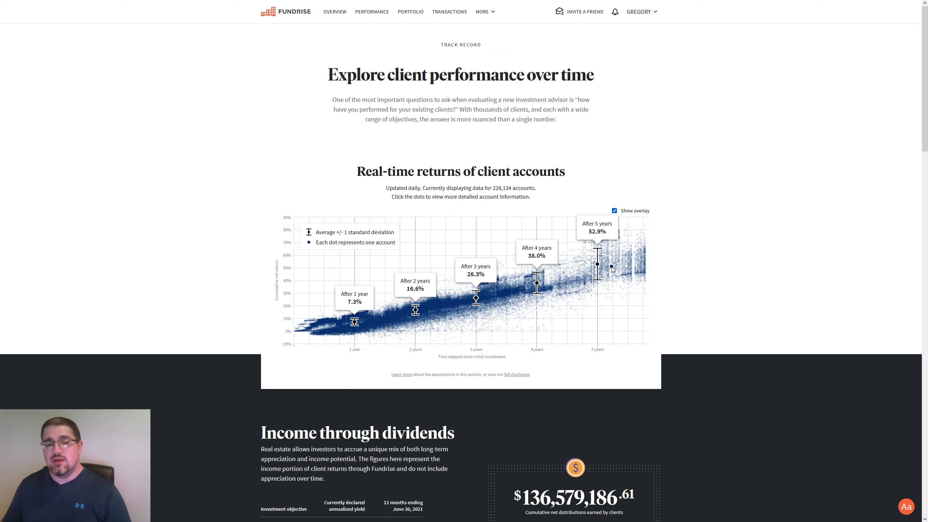
{"action": "mouse_move", "coordinate": [723, 269]}
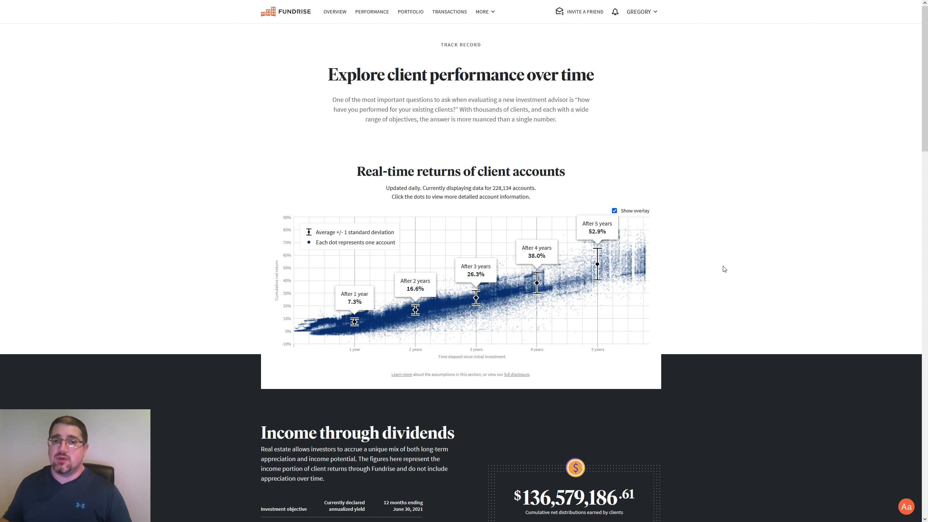
{"action": "mouse_move", "coordinate": [423, 295]}
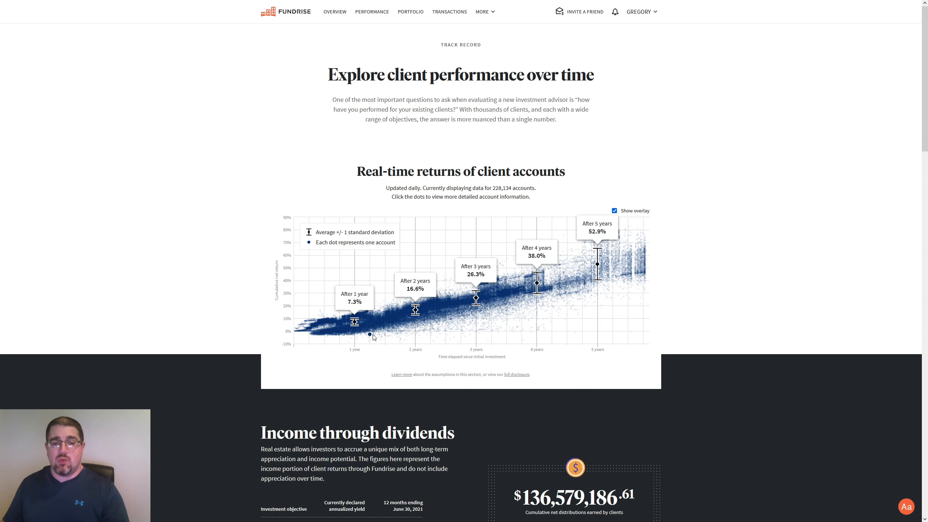
{"action": "mouse_move", "coordinate": [626, 299]}
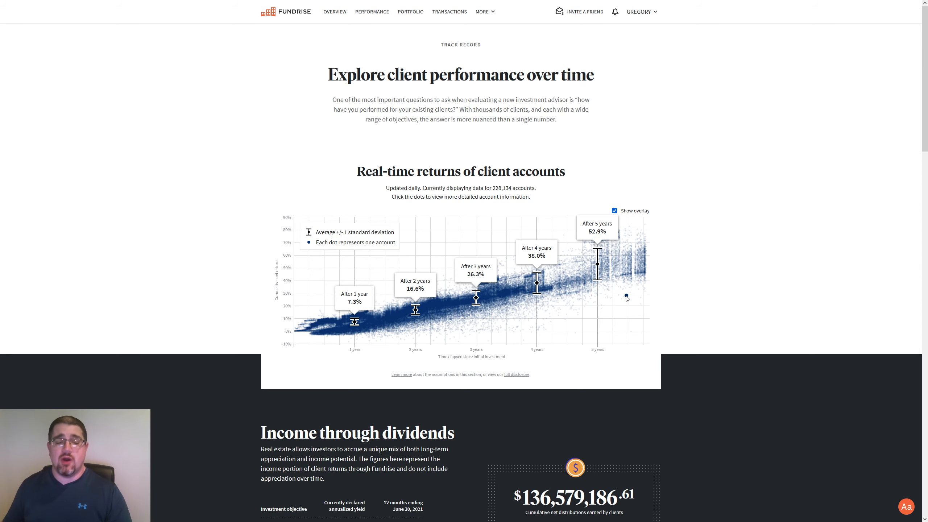
{"action": "scroll", "scroll_direction": "down", "scroll_amount": 3}
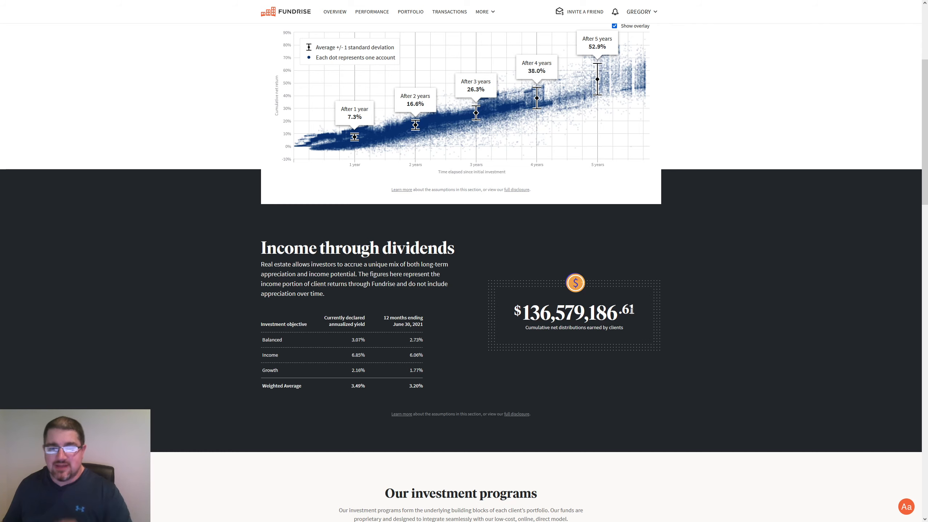
{"action": "mouse_move", "coordinate": [472, 334]}
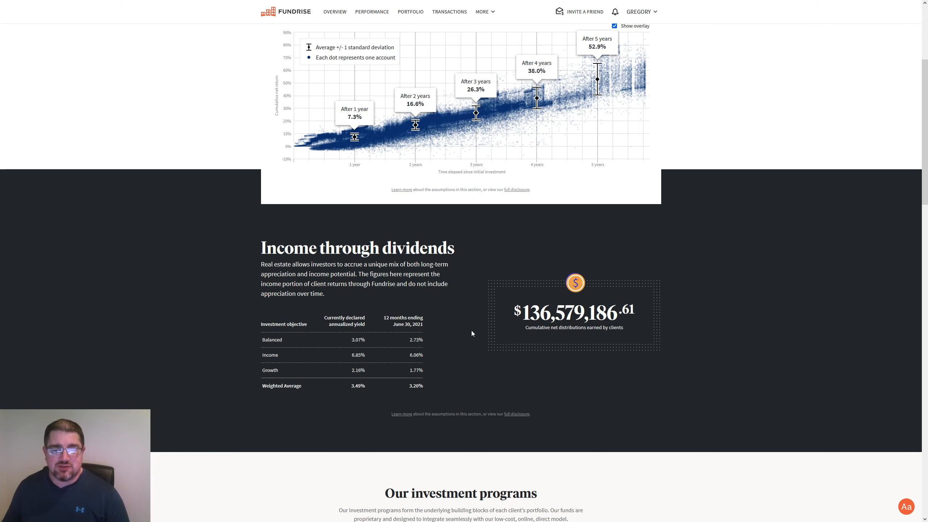
{"action": "mouse_move", "coordinate": [441, 337]}
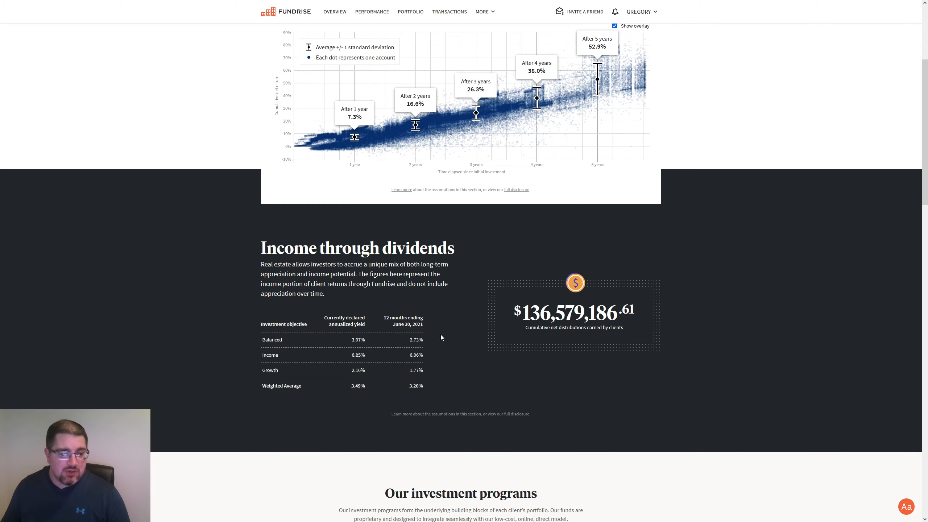
{"action": "mouse_move", "coordinate": [353, 325]}
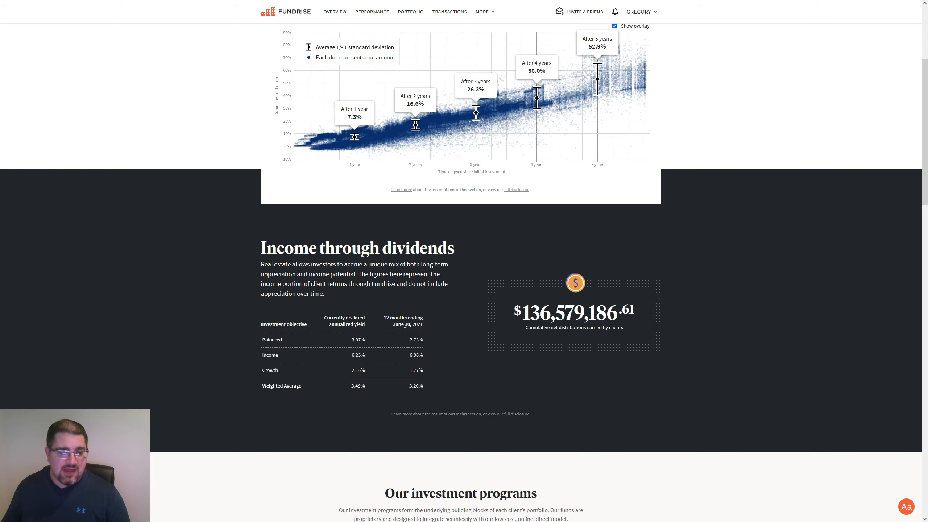
{"action": "mouse_move", "coordinate": [354, 342]}
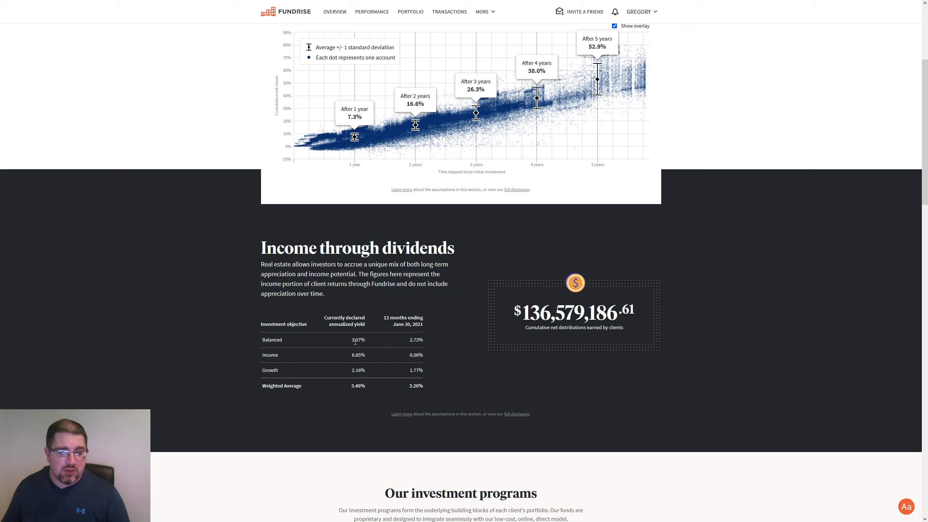
{"action": "mouse_move", "coordinate": [295, 385]}
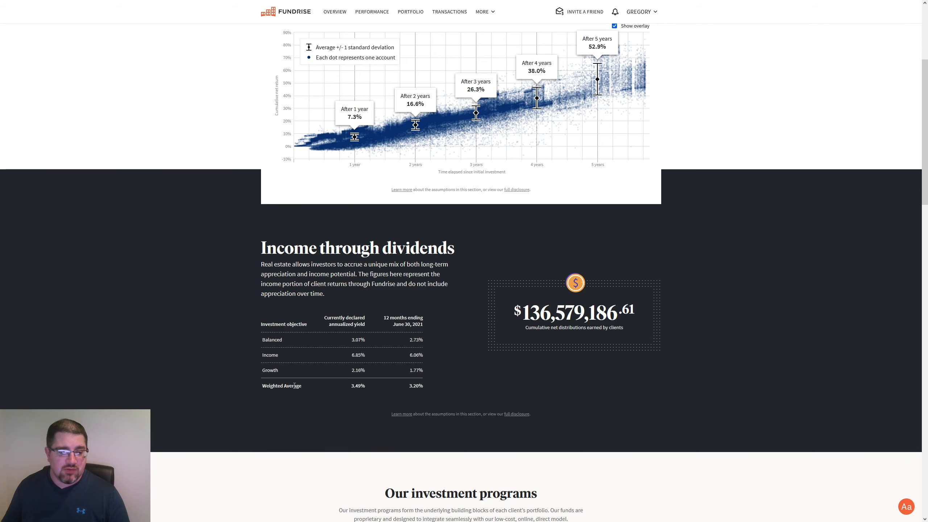
{"action": "scroll", "scroll_direction": "up", "scroll_amount": 3}
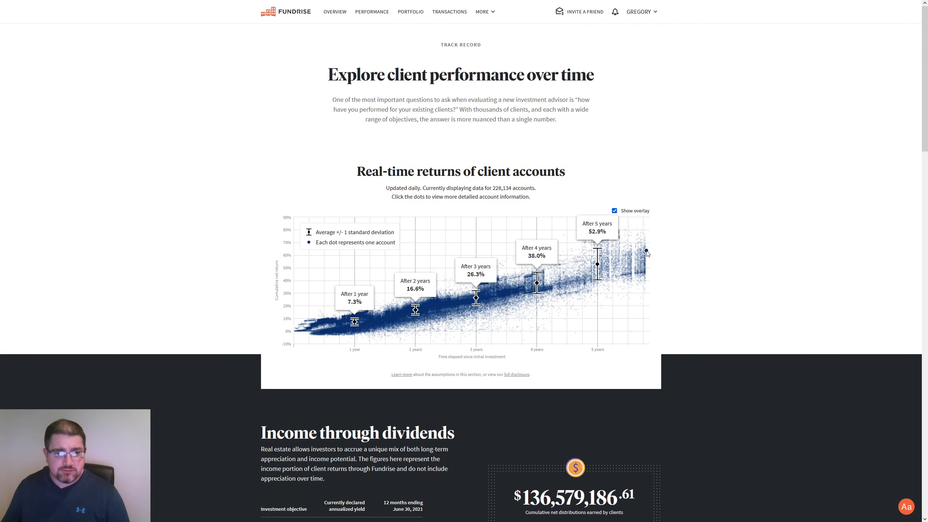
{"action": "mouse_move", "coordinate": [506, 137]}
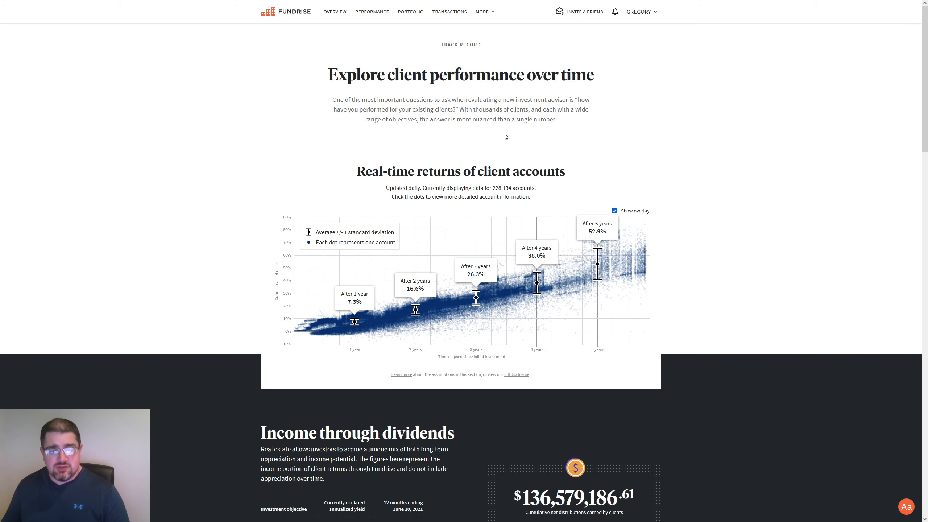